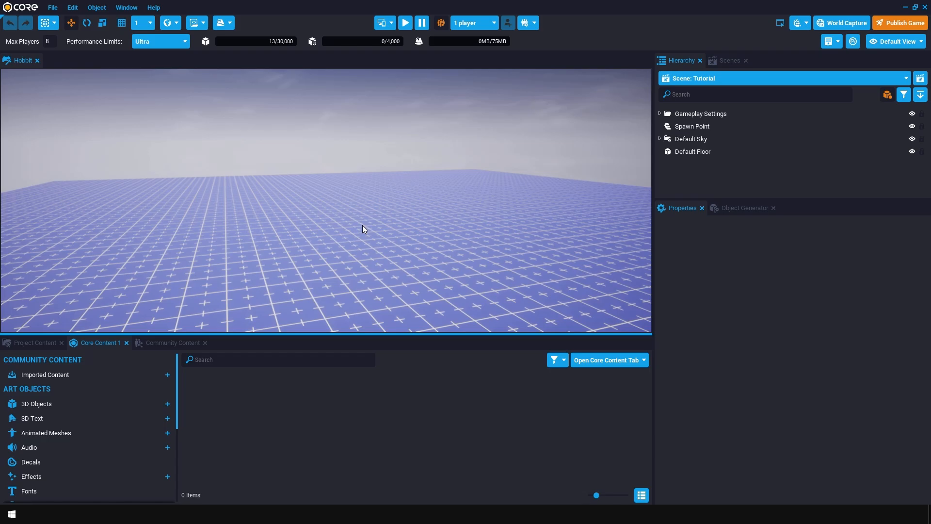
mouse_move(439, 168)
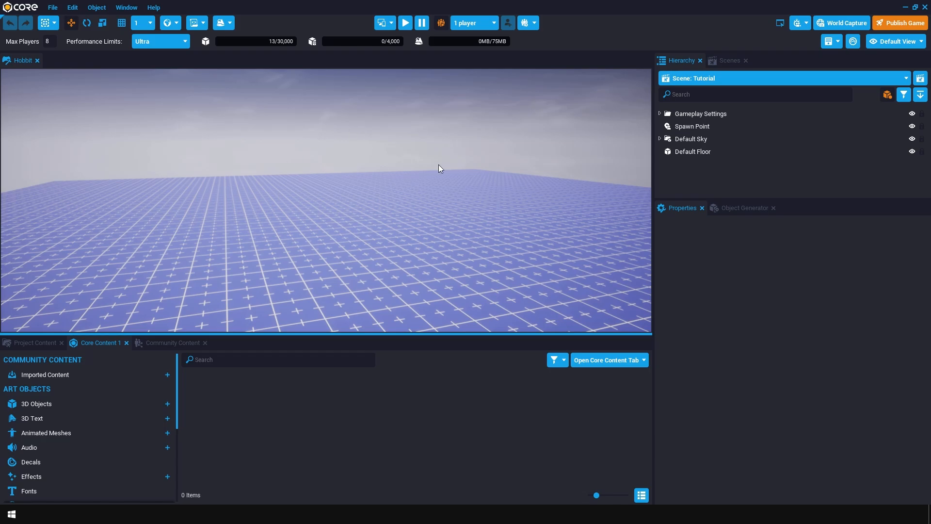
mouse_move(692, 152)
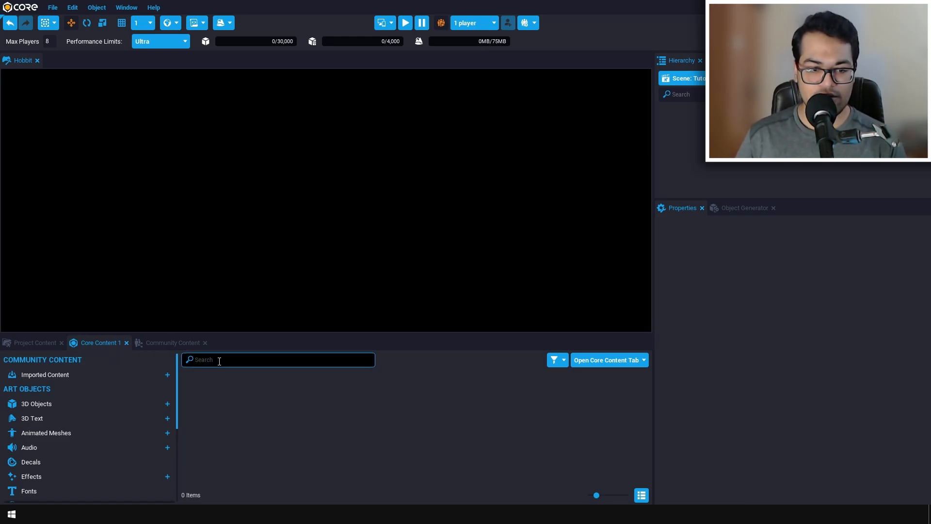
Bring in the Sky Paradise Planet sky, deinstance and delete its Planet, Ring and Moon, then select its Sun Light to rotate
text(sky)
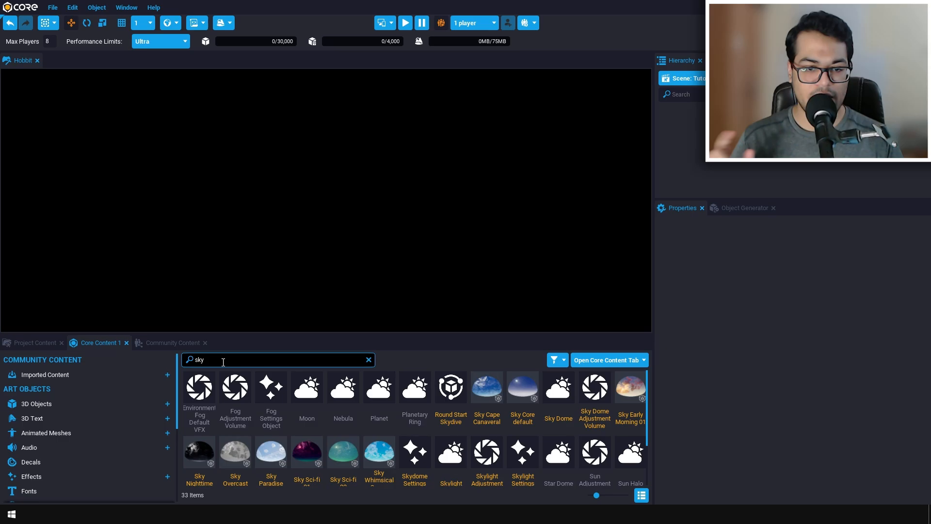
mouse_move(433, 451)
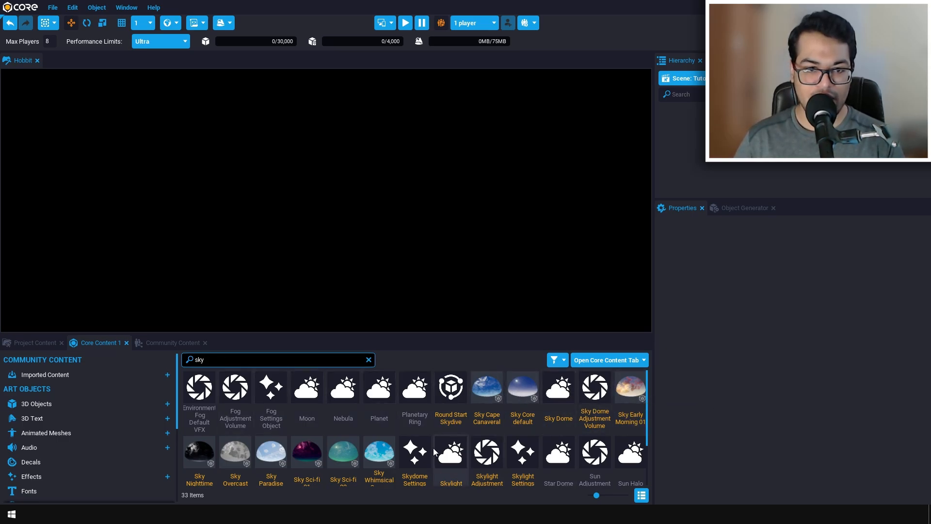
mouse_move(271, 451)
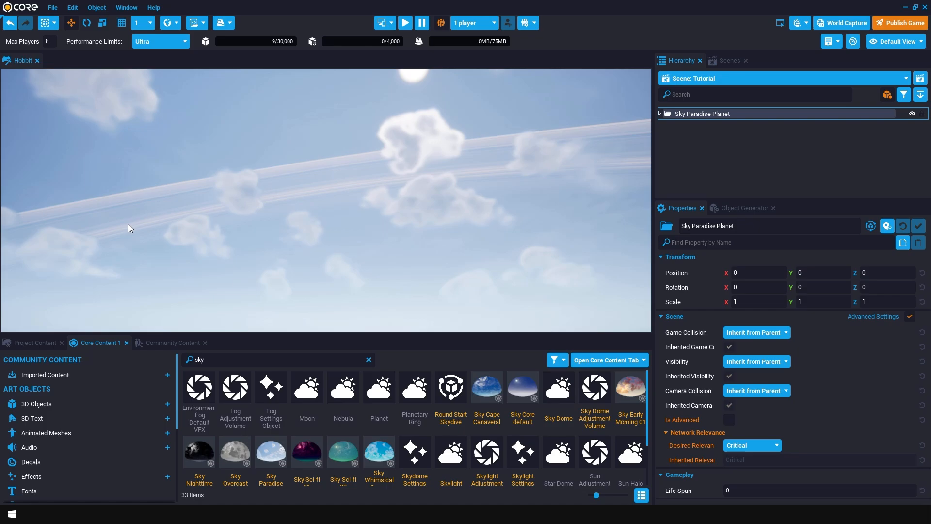
click(659, 114)
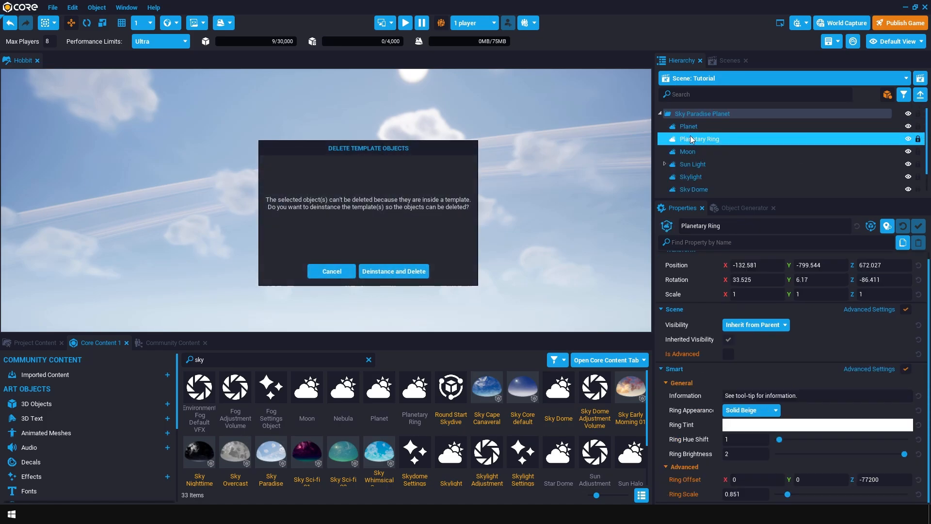
click(393, 272)
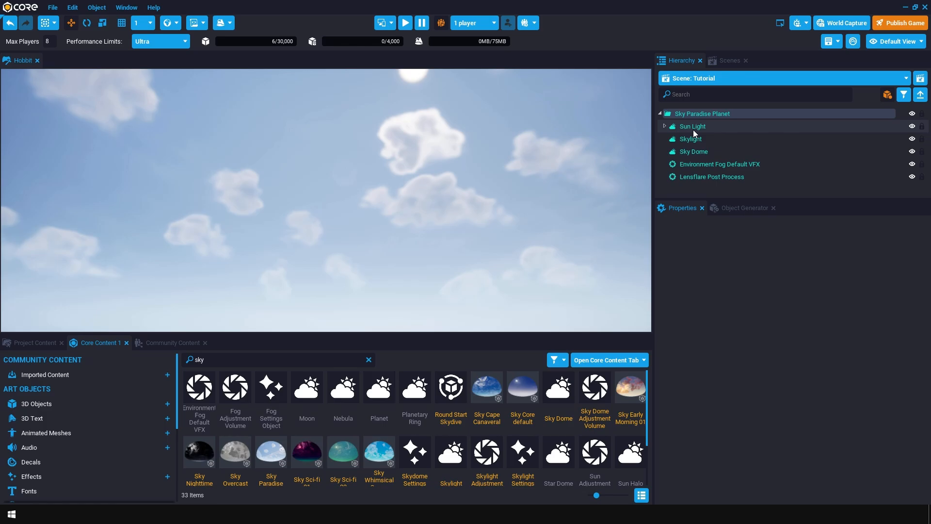
click(693, 126)
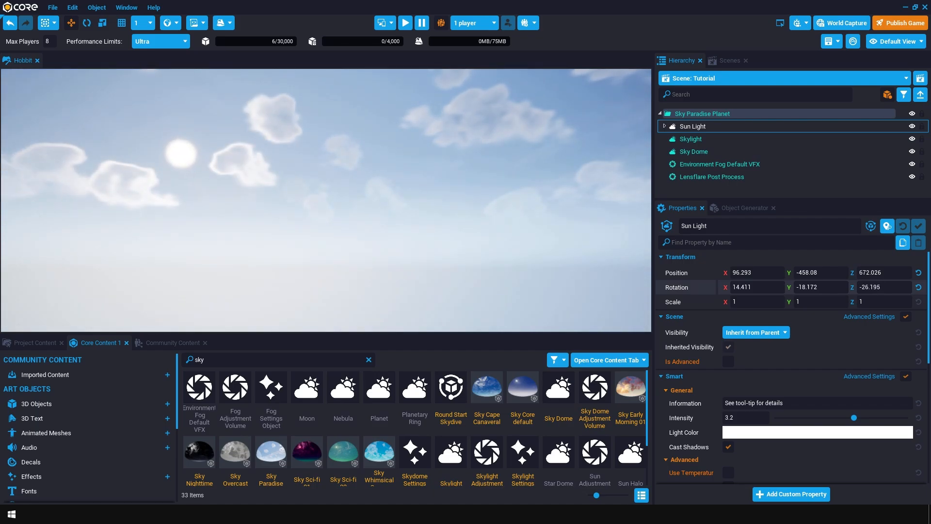
mouse_move(282, 236)
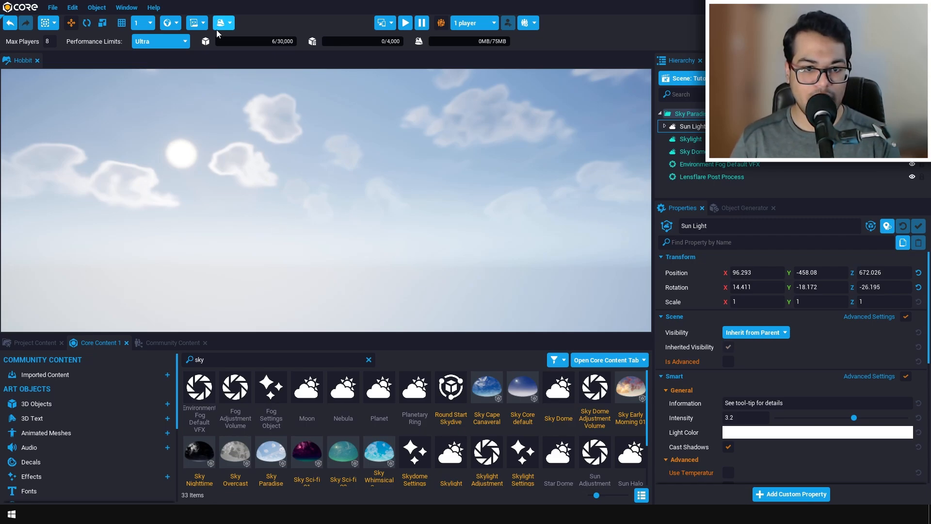
Generate a new Rolling Hills terrain from the Terrain Creator with Height 4
click(220, 22)
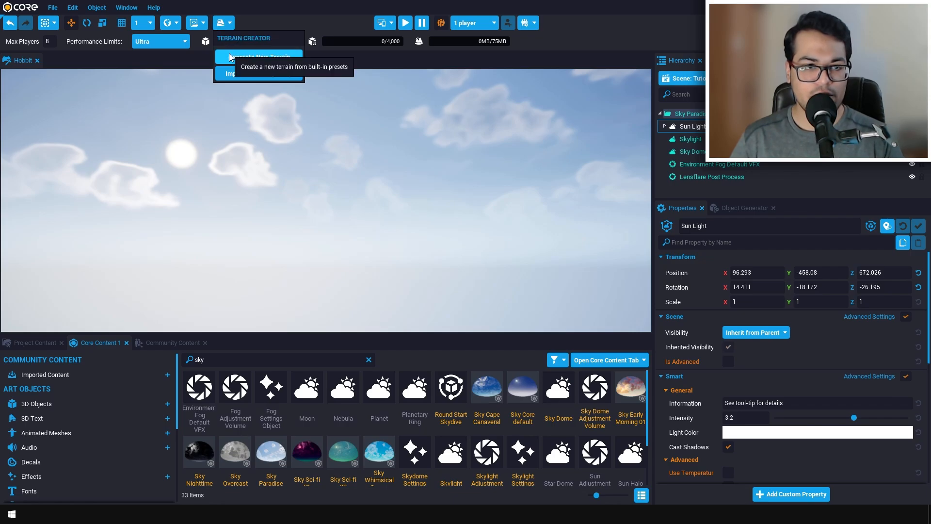
click(258, 56)
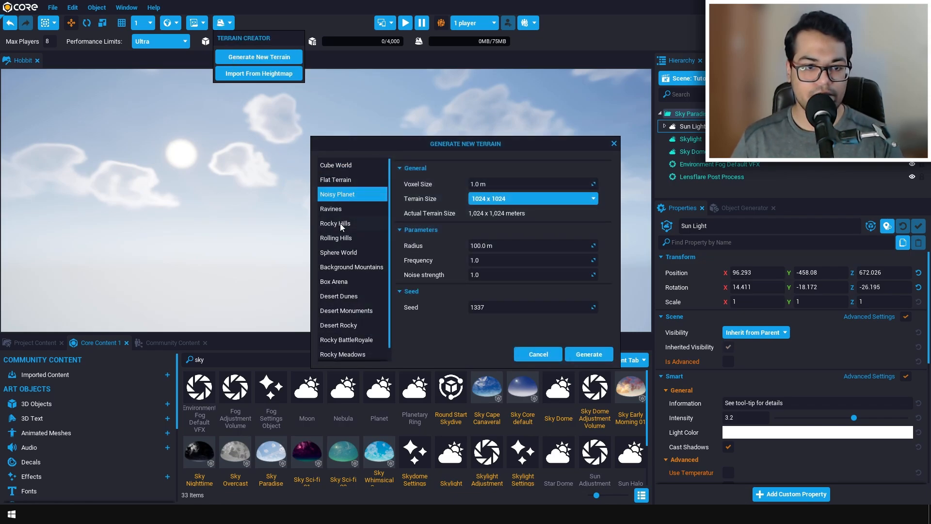
click(335, 238)
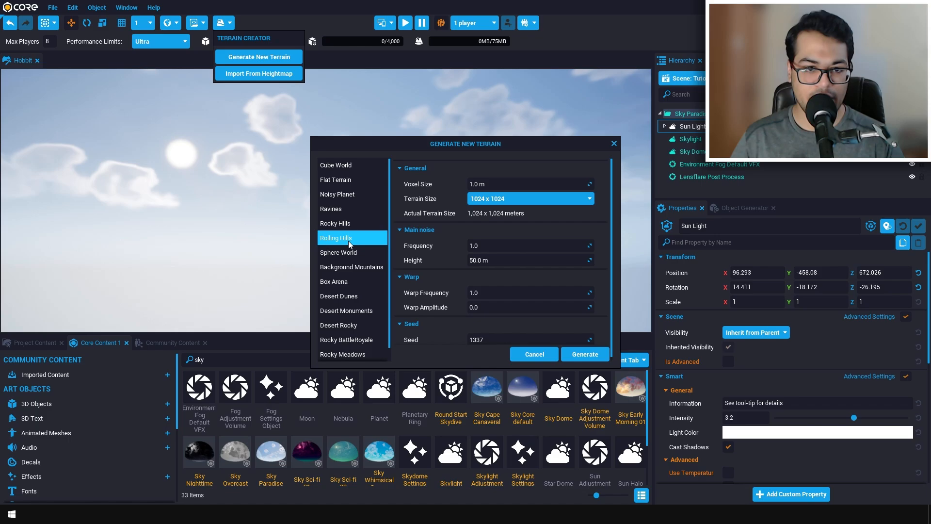
mouse_move(356, 246)
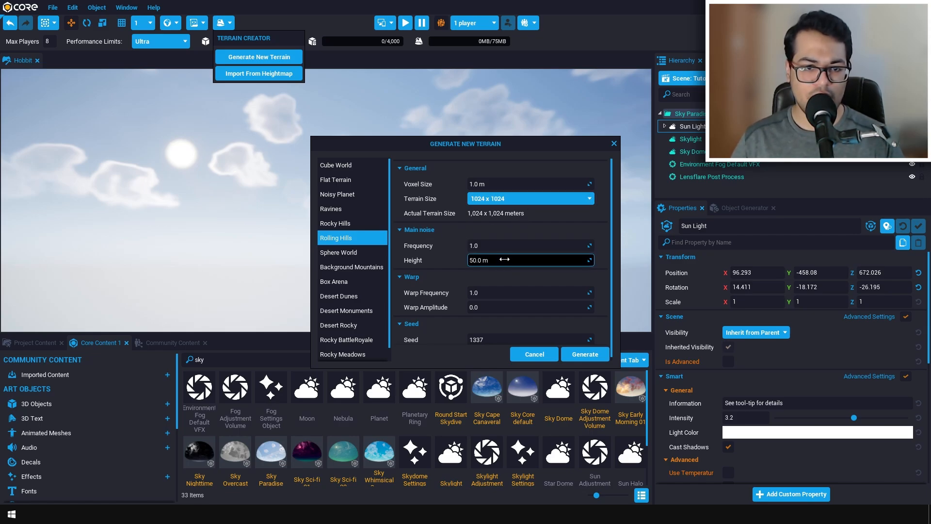
text(4)
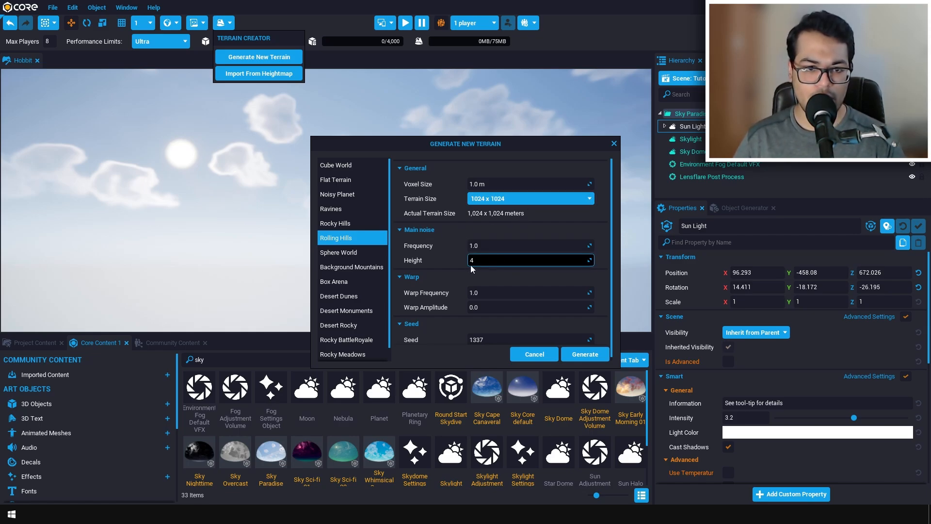
mouse_move(418, 263)
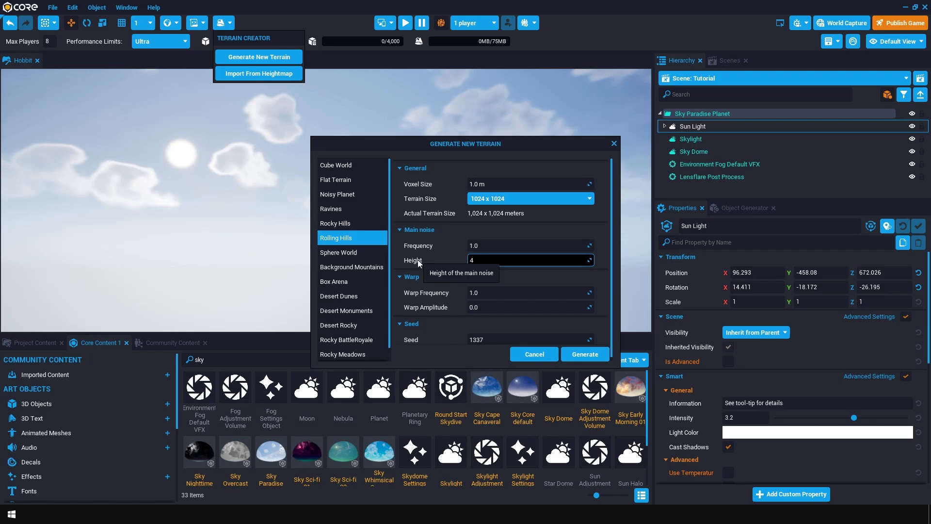
click(584, 354)
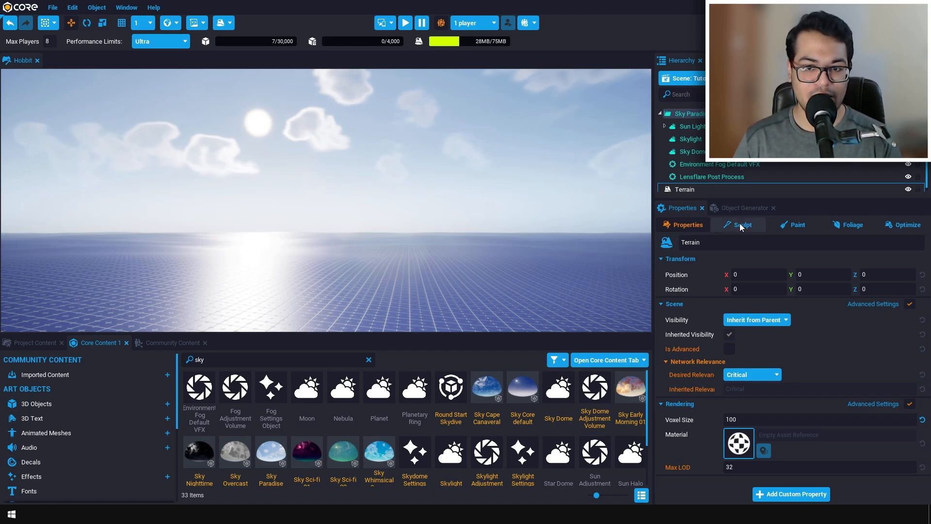
Create a new paintable terrain material so the terrain shows grass with a four-texture palette
click(797, 225)
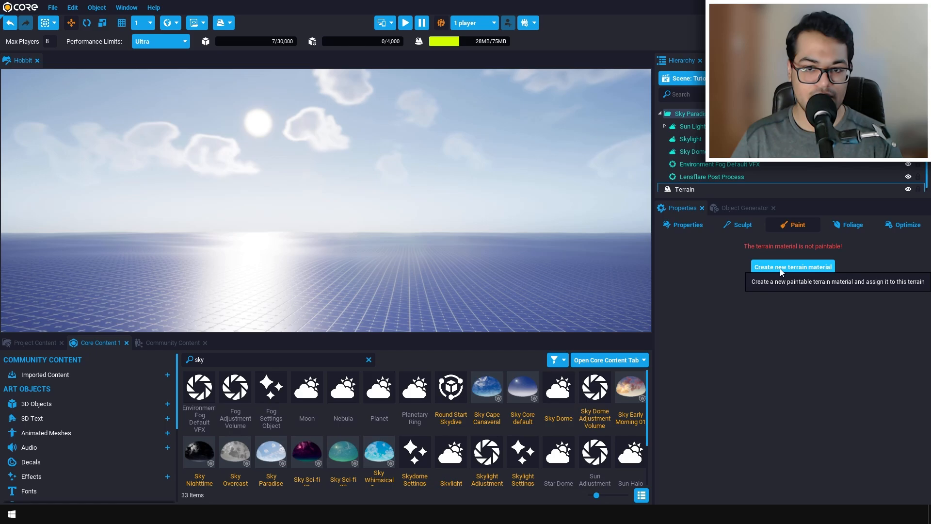
click(793, 267)
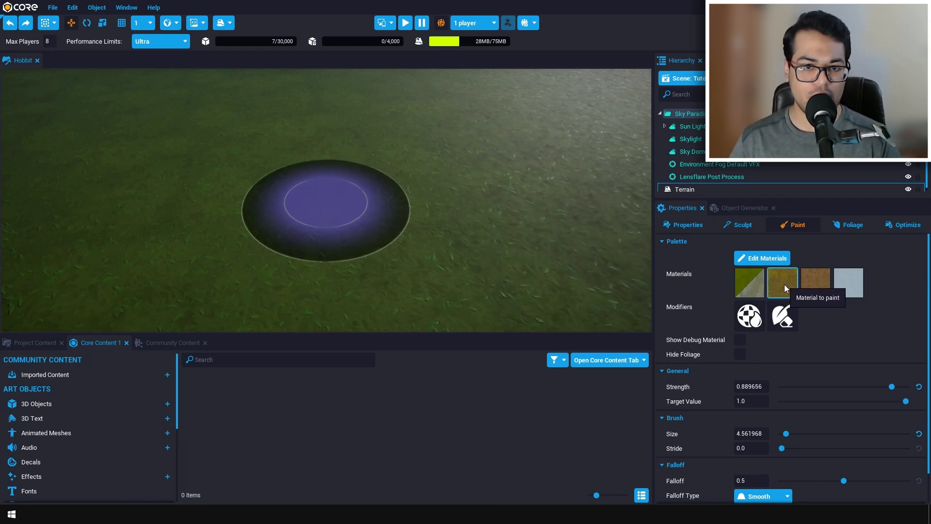
Set Material 2 Base of the terrain material to Bricks Rough Stone Floor 02 and confirm
double_click(782, 282)
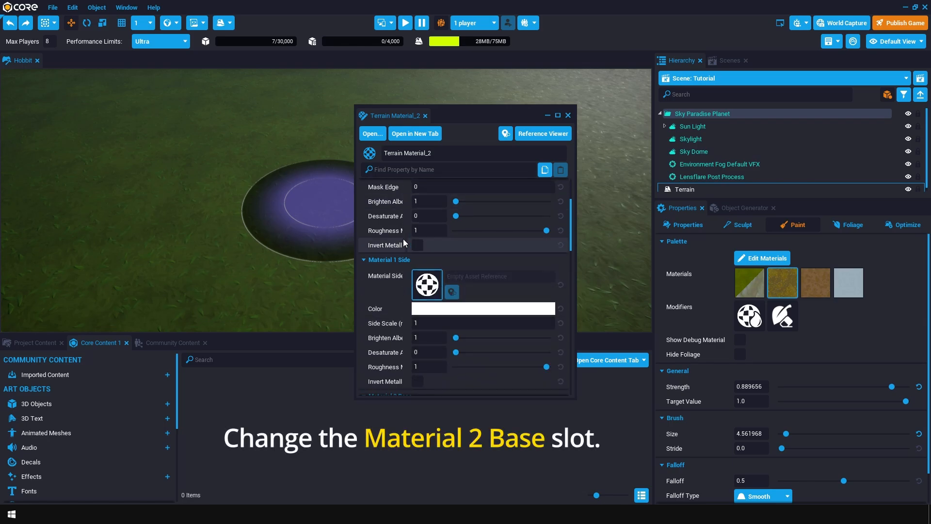
scroll(down, 3)
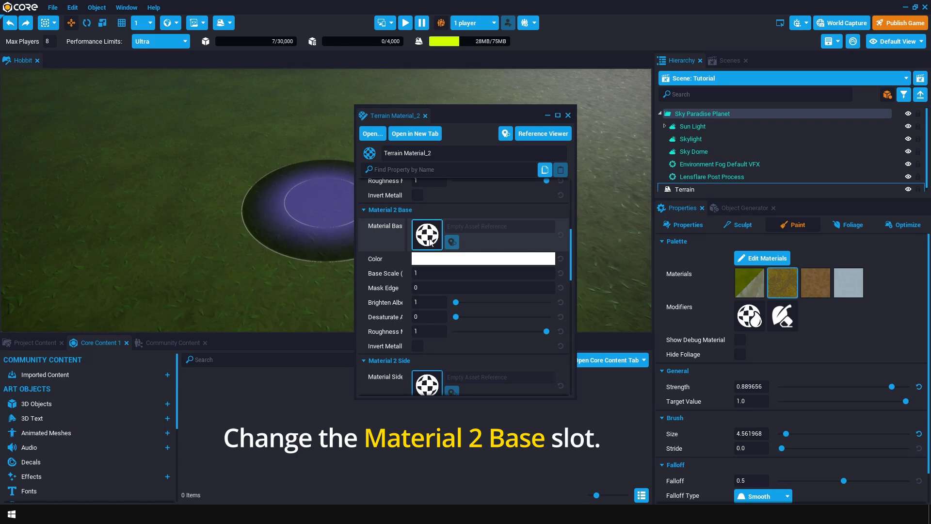
click(426, 234)
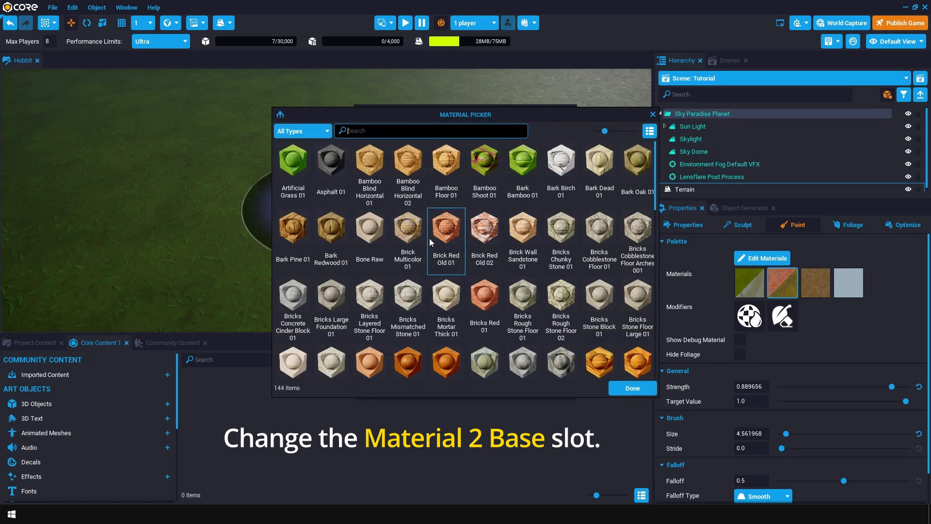
mouse_move(559, 297)
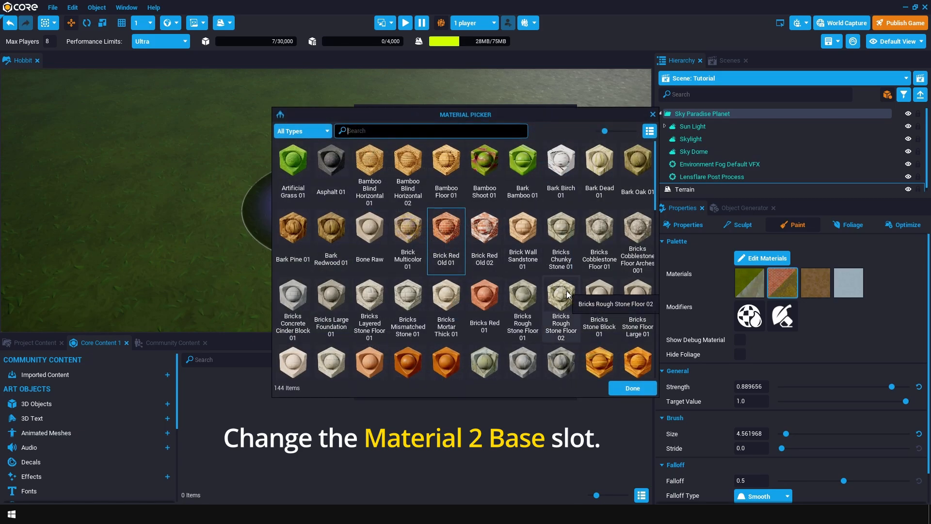
click(560, 295)
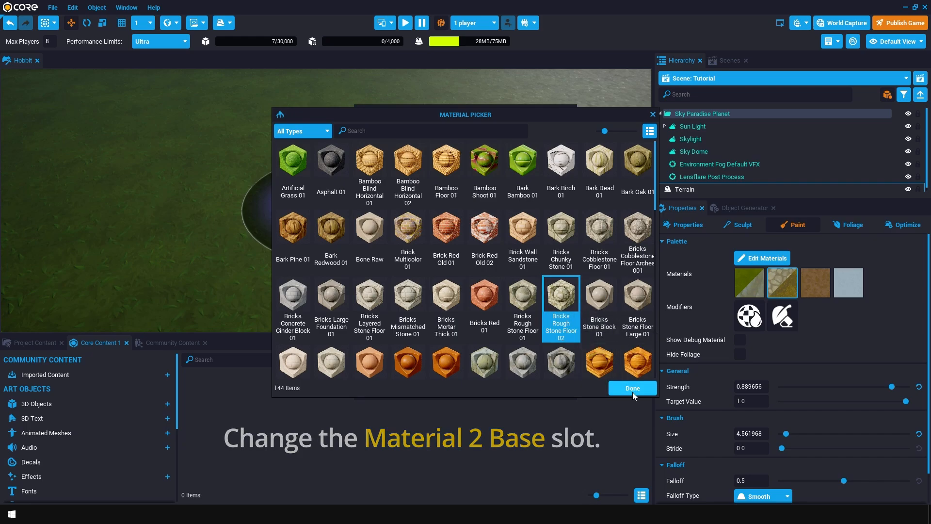
click(631, 389)
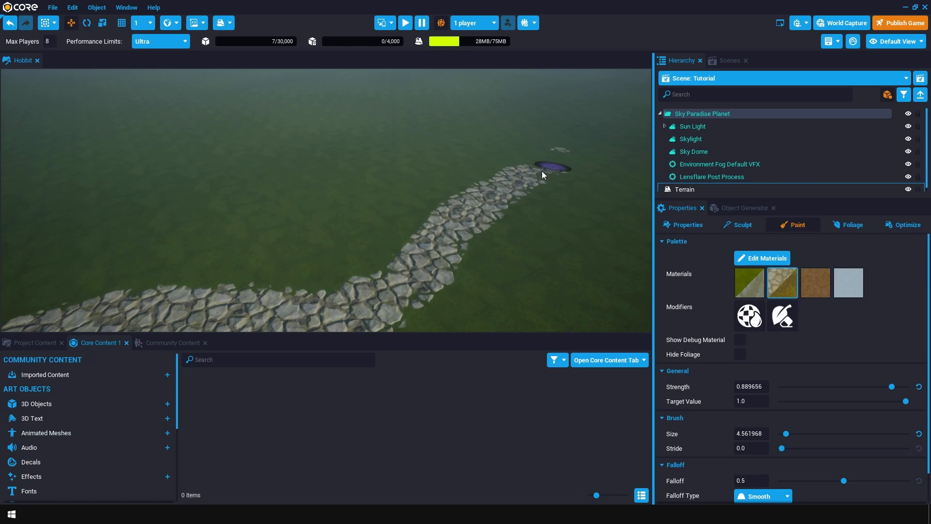
Finish painting the stone path and move over to sculpting the terrain
click(742, 224)
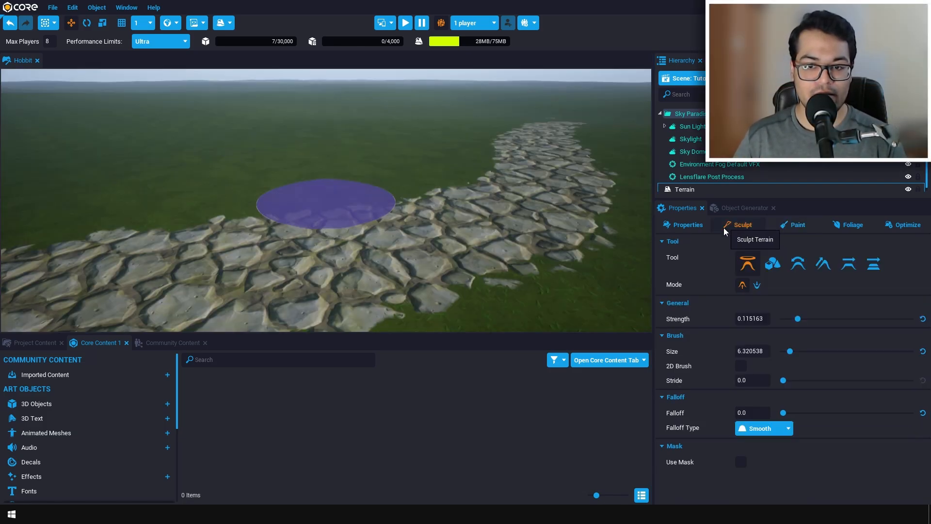
mouse_move(850, 264)
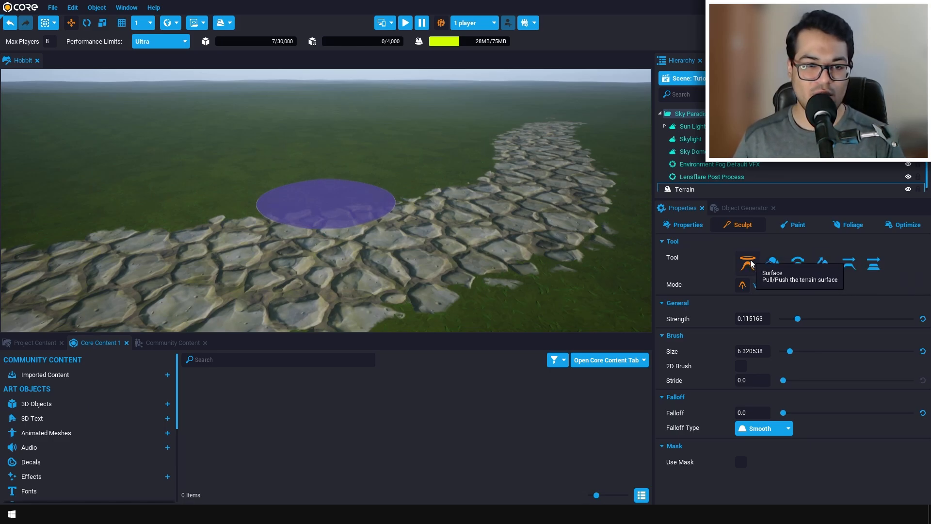
mouse_move(798, 319)
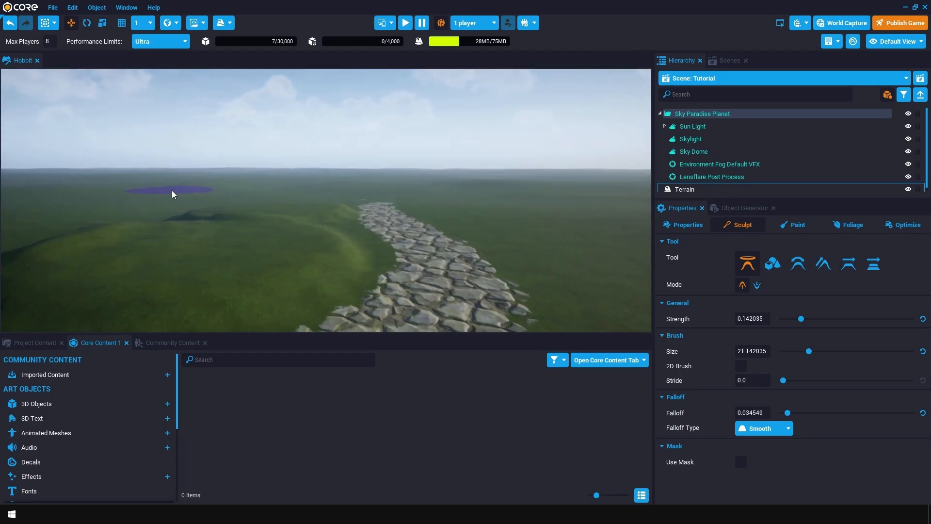
mouse_move(297, 184)
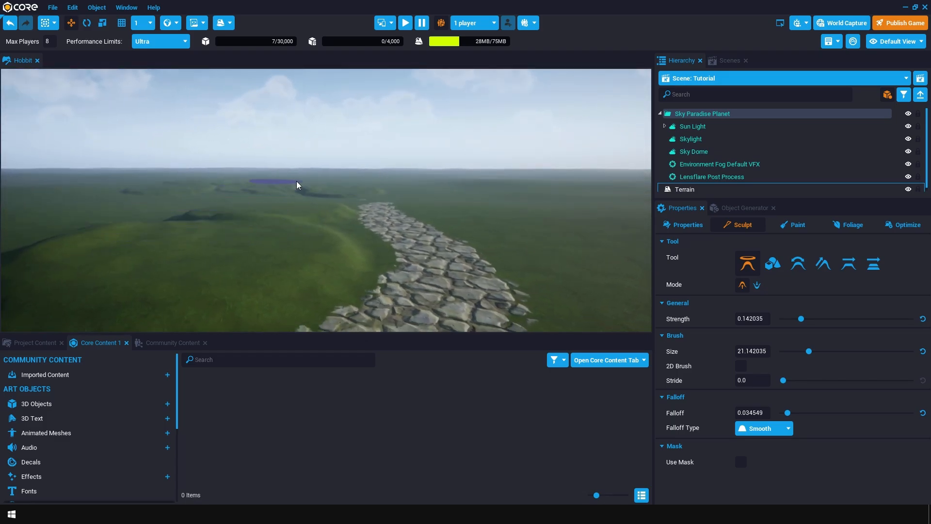
Raise hills beside the path with the Surface brush, then switch to the Smooth tool to soften them
drag(297, 184, 520, 202)
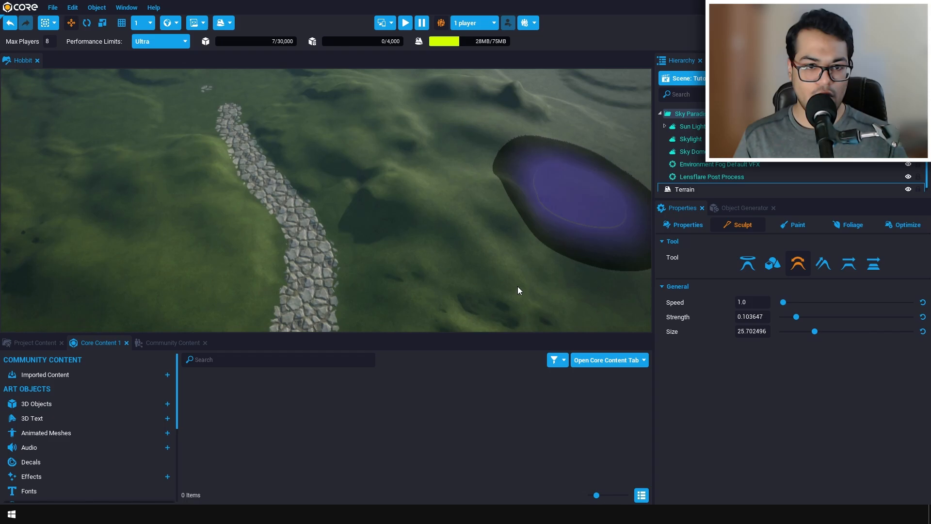
click(853, 224)
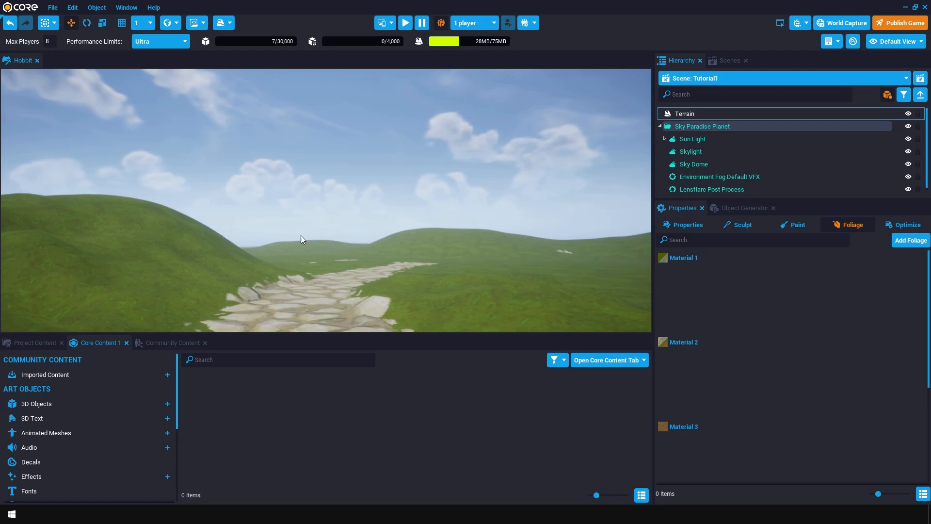
mouse_move(853, 268)
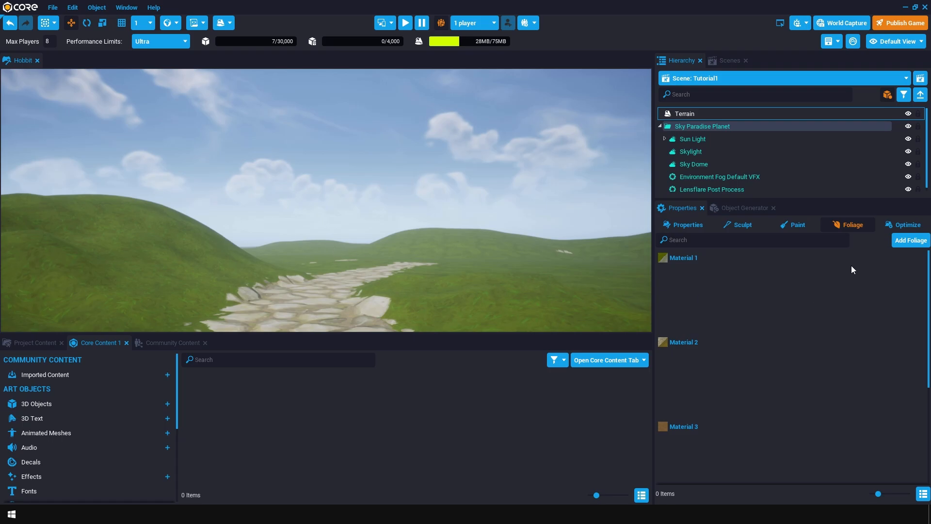
mouse_move(911, 240)
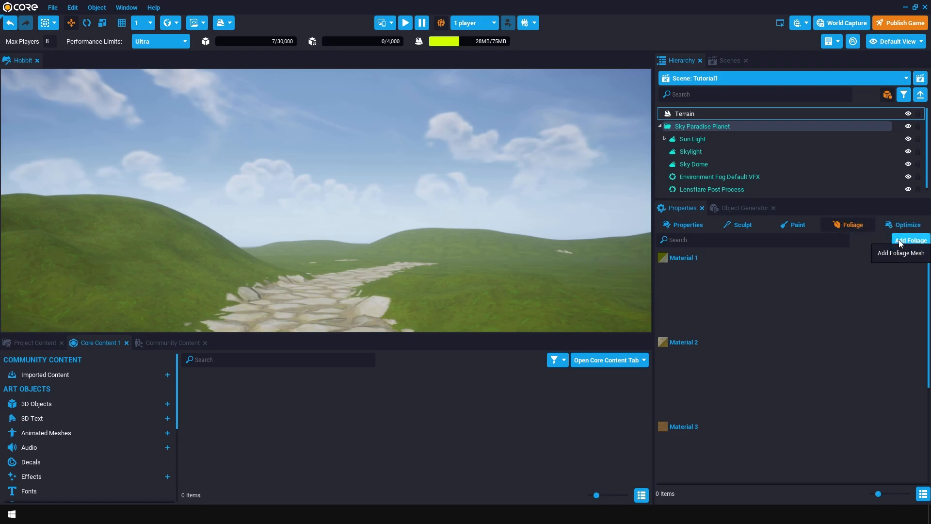
Add Grass Tall and Grass Short foliage to the grass channel and inspect the tall grass settings
click(911, 240)
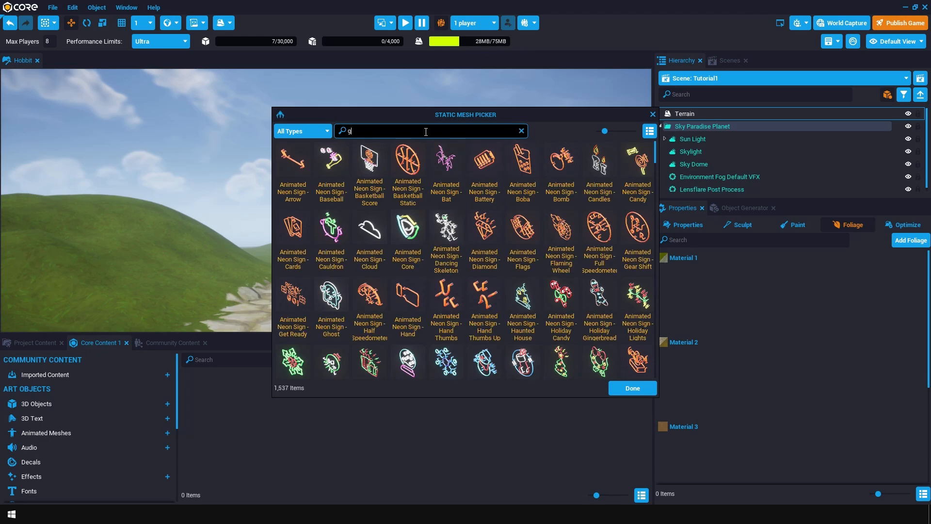
text(rass)
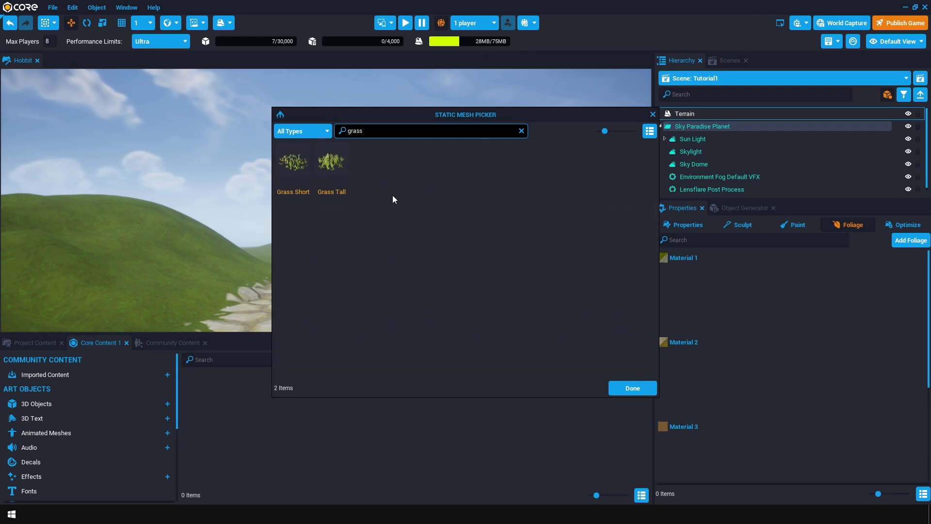
mouse_move(331, 161)
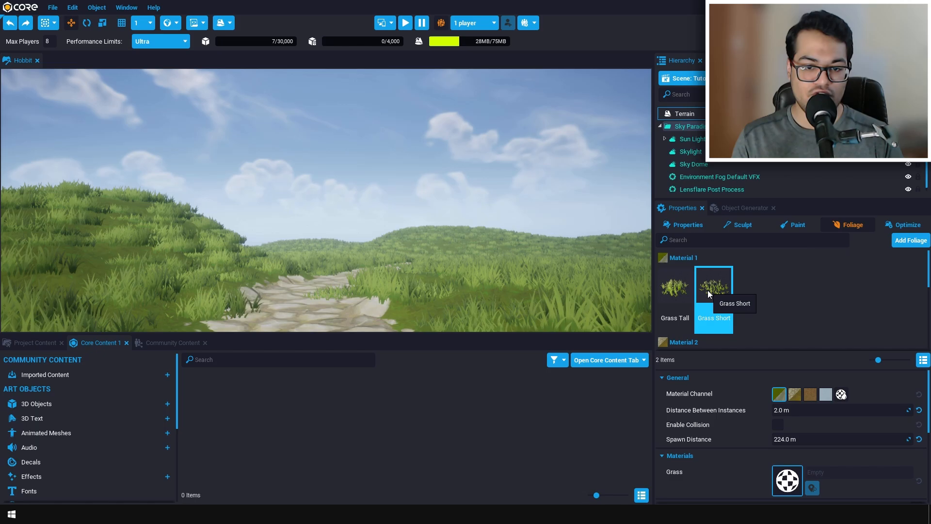
click(837, 410)
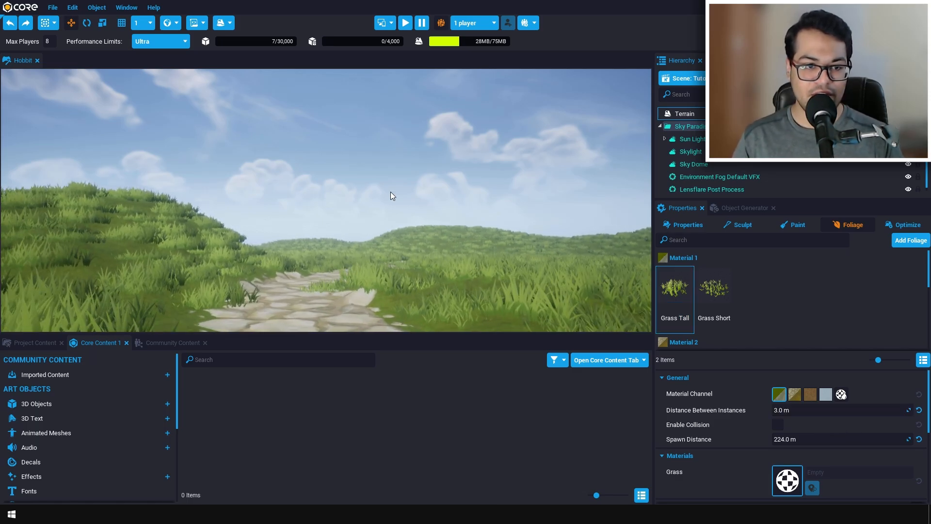
Find 'trees' in Core Content and drag Tree Oak 01 and Tree Birch 02 beside the path
click(278, 359)
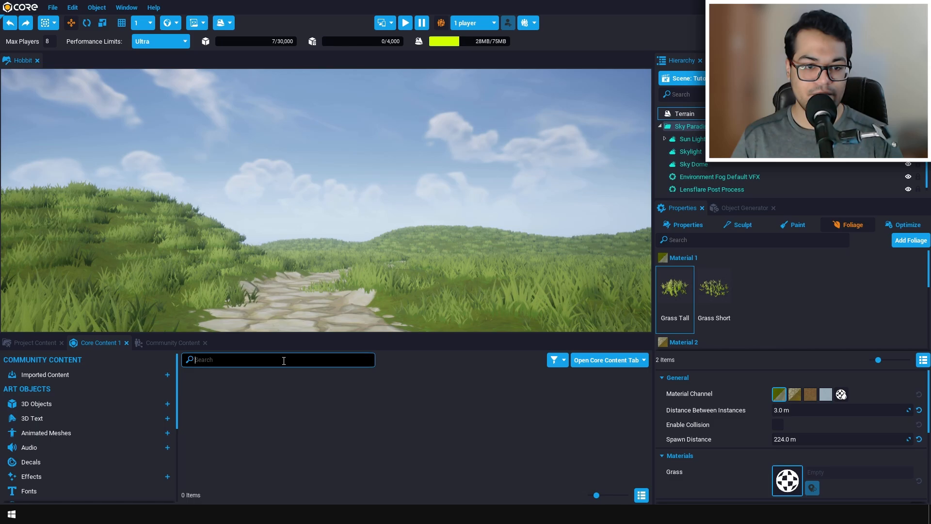
text(trees)
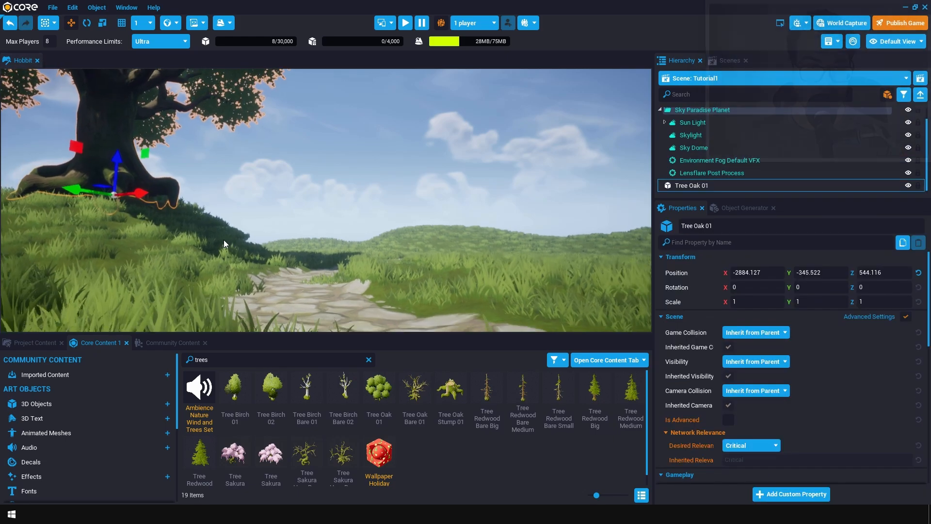
drag(112, 173, 78, 205)
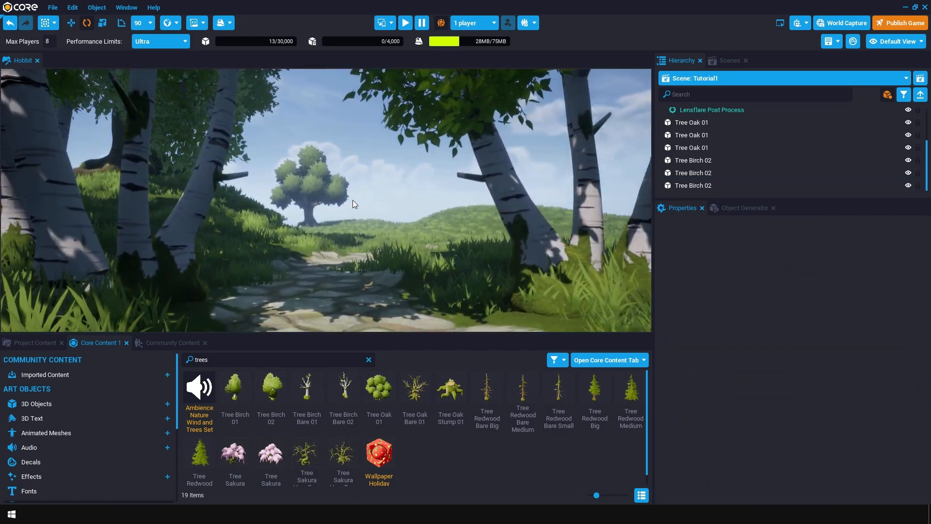
With Tree Oak 01 selected, use the Object Generator to stamp randomly scaled and rotated oaks across the terrain
click(378, 389)
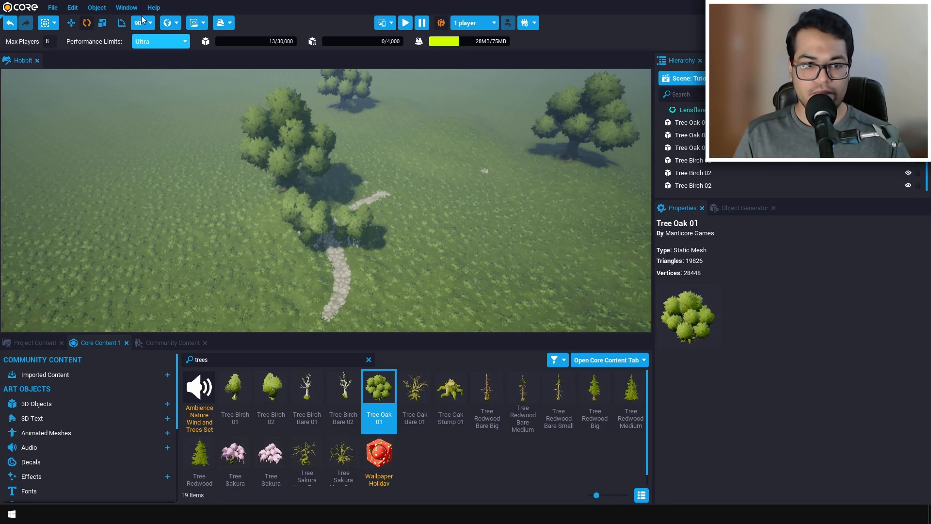
click(125, 6)
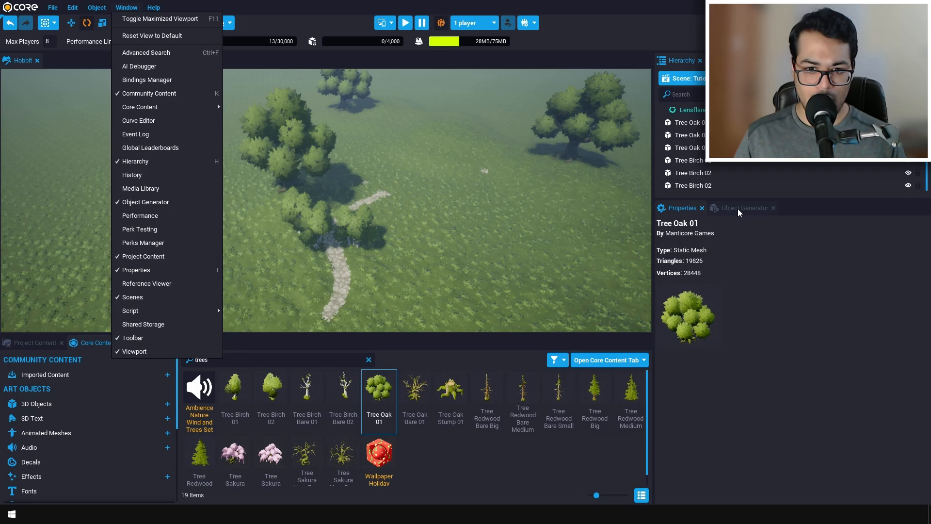
click(741, 208)
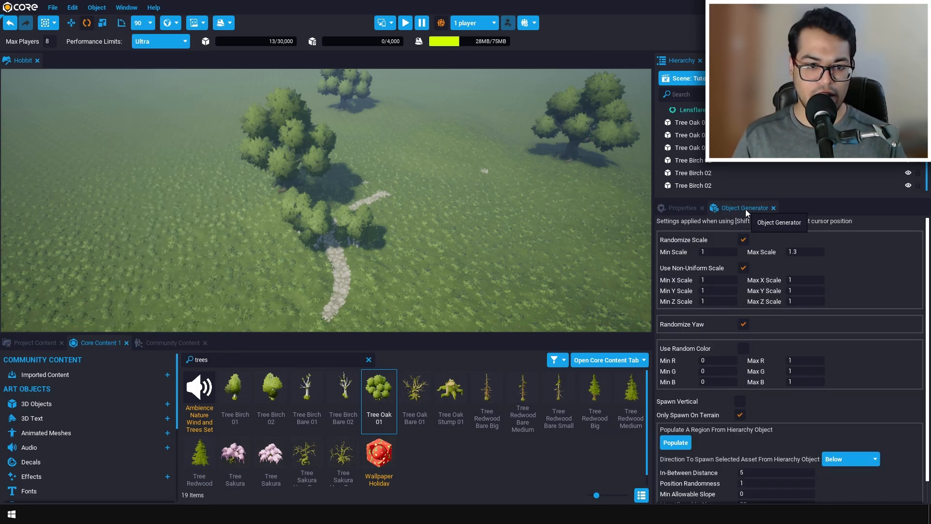
mouse_move(719, 231)
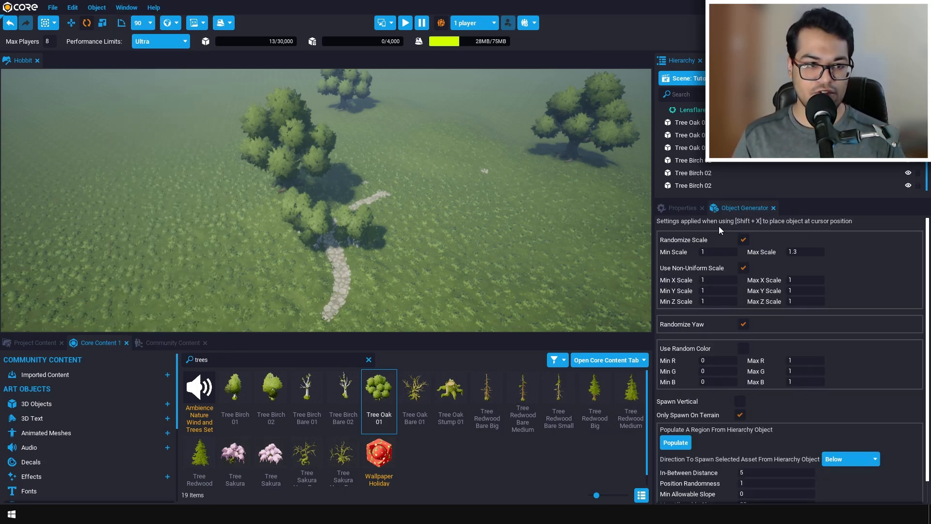
mouse_move(379, 389)
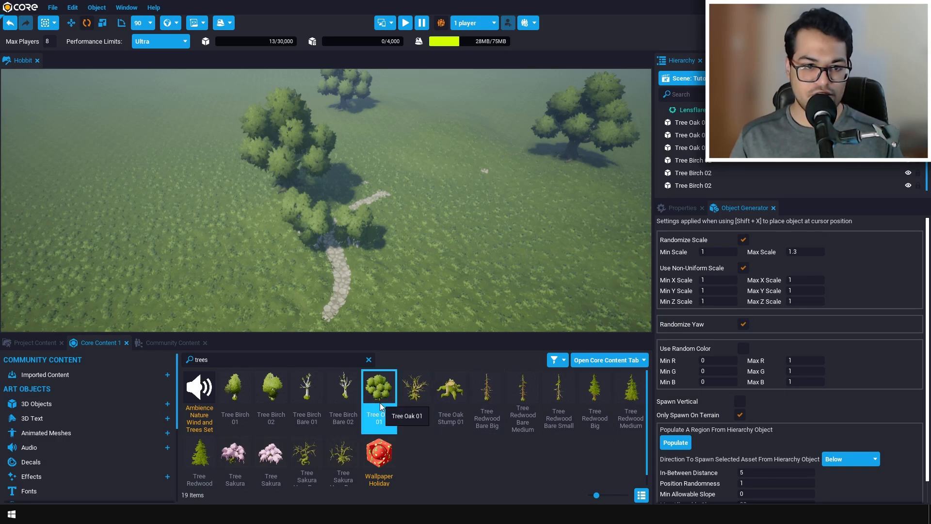
mouse_move(121, 239)
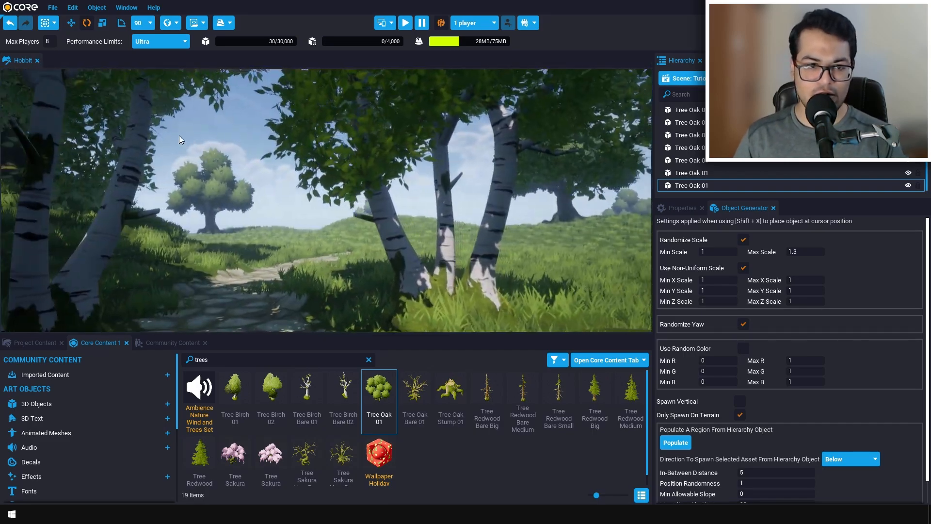
click(171, 343)
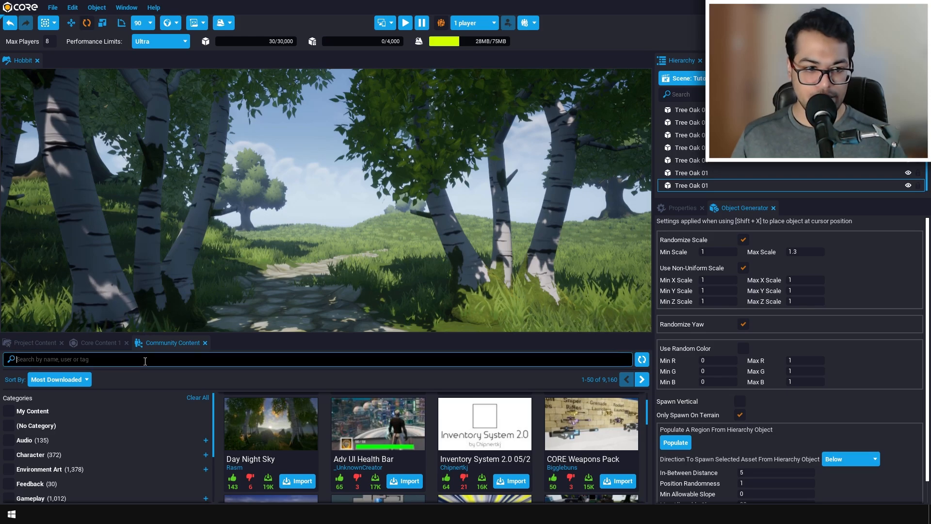
Find the Fantasy House in Community Content and import it to the end of the forest path
text(house)
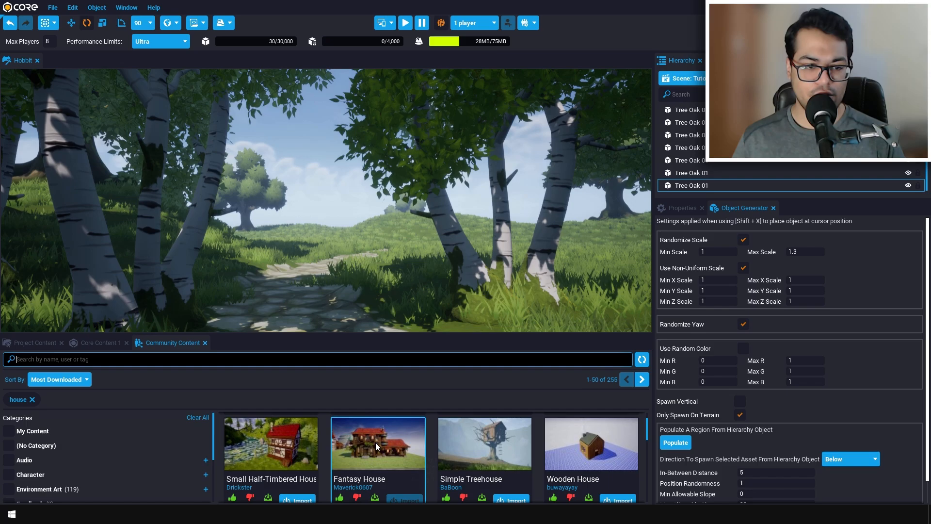
mouse_move(591, 442)
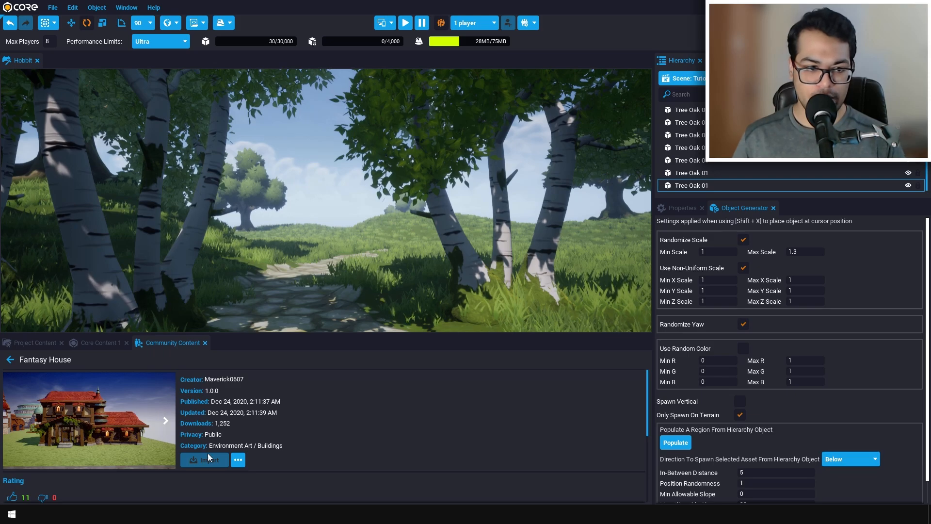
mouse_move(89, 355)
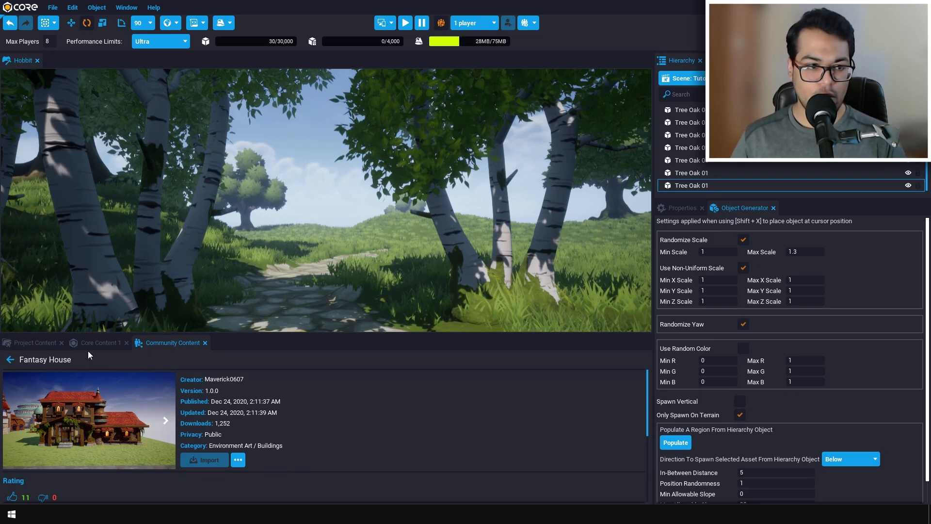
click(100, 342)
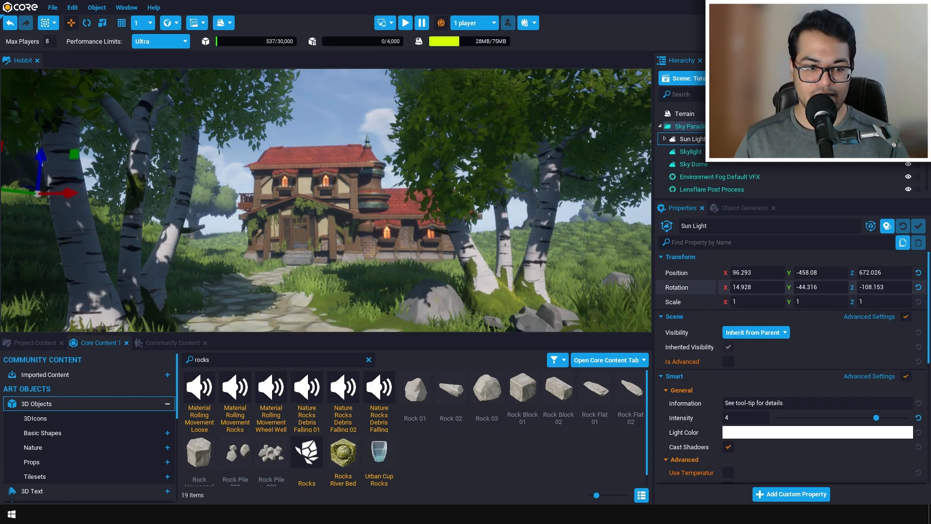
Nudge the Sun Light's Z rotation so light falls differently on the fantasy house
click(883, 287)
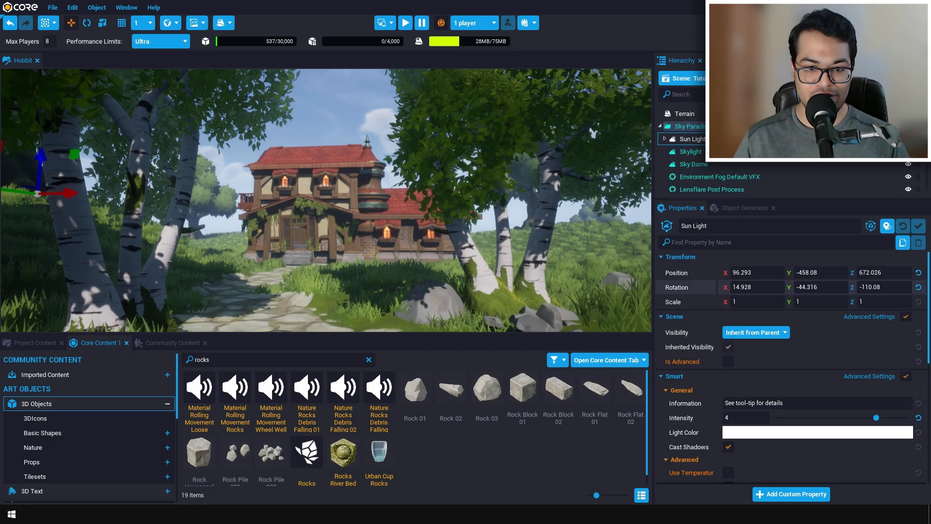